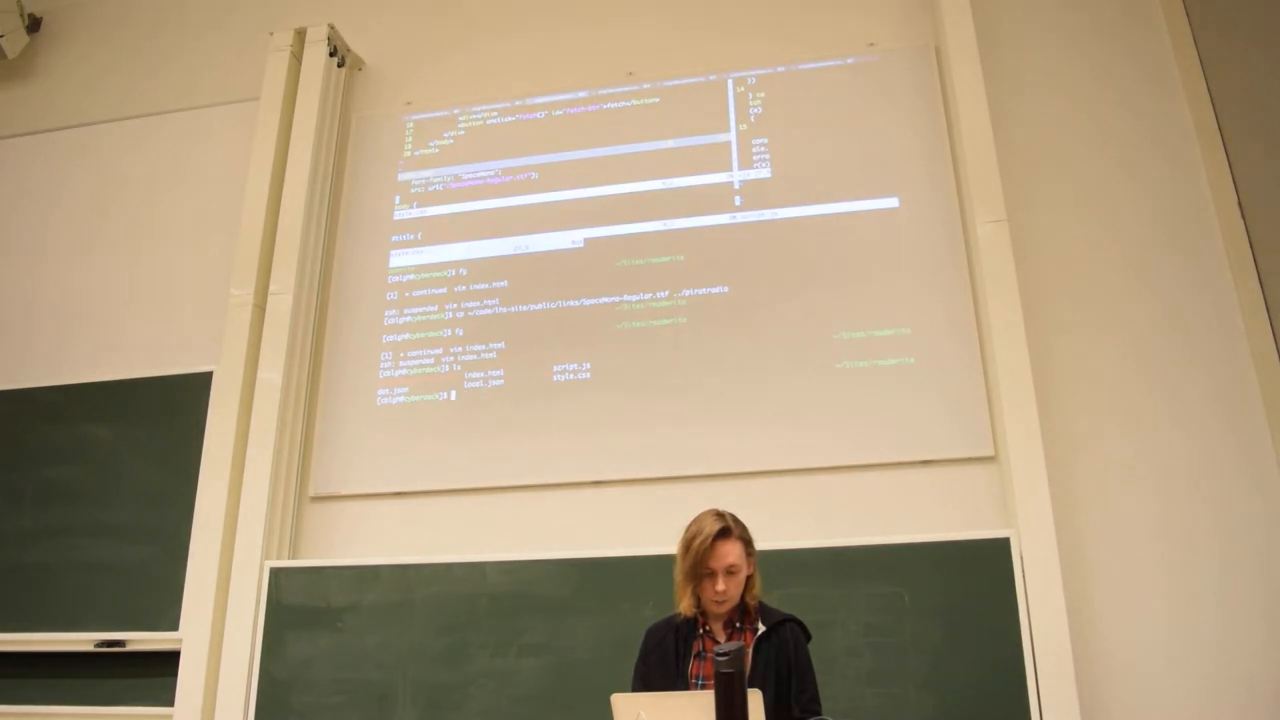
Display local.json's contents with cat local.json.
type("cat local.json")
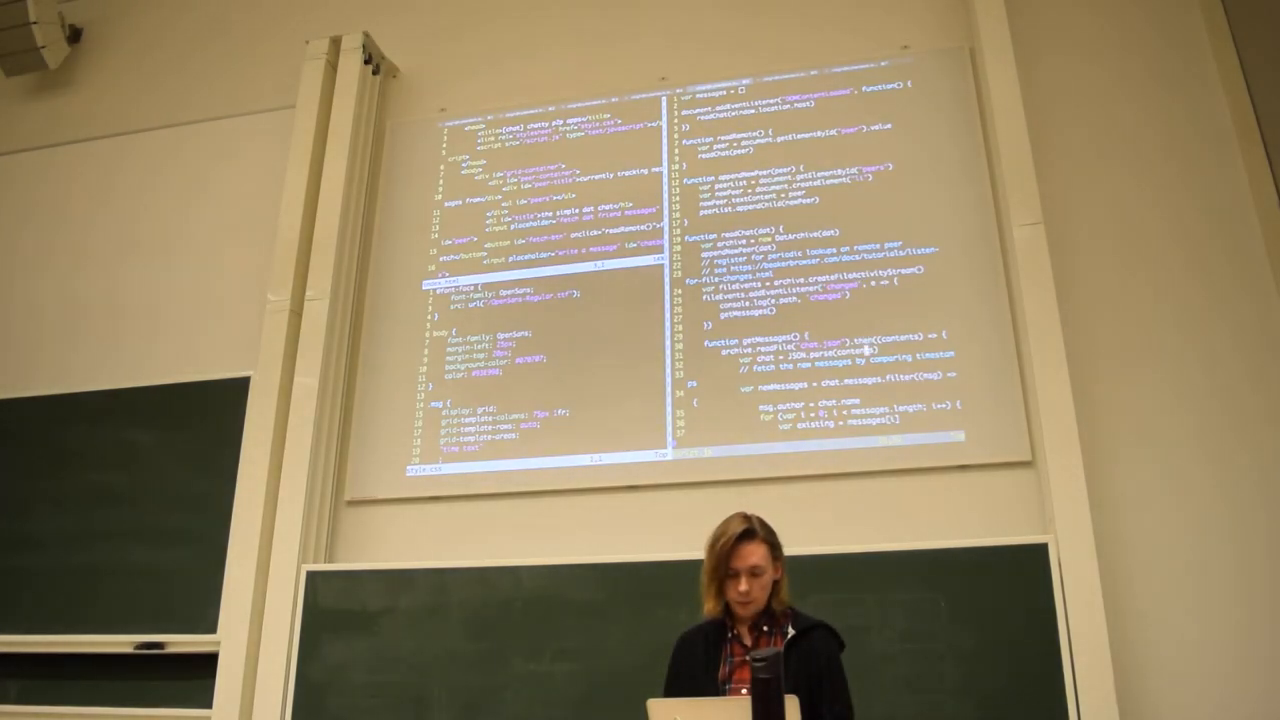
Scroll the right Vim split through script.js to its final lines.
scroll("down", 3)
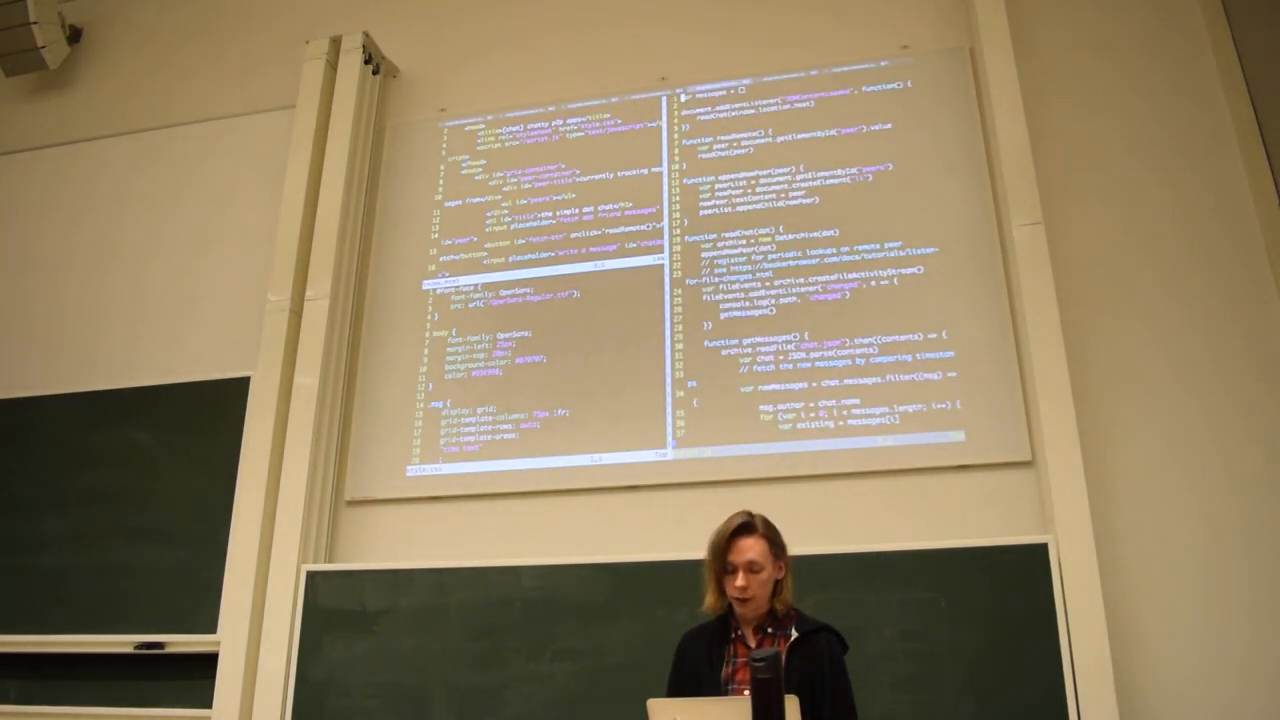
scroll("down", 3)
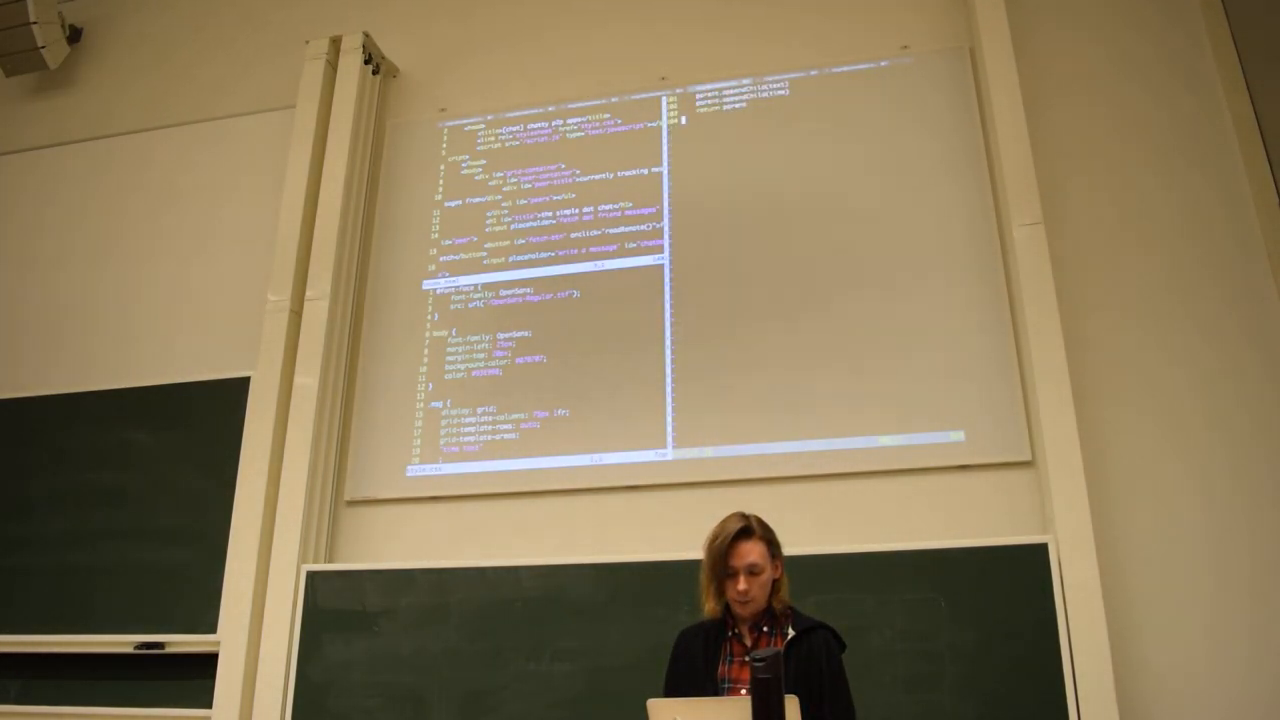
scroll("down", 3)
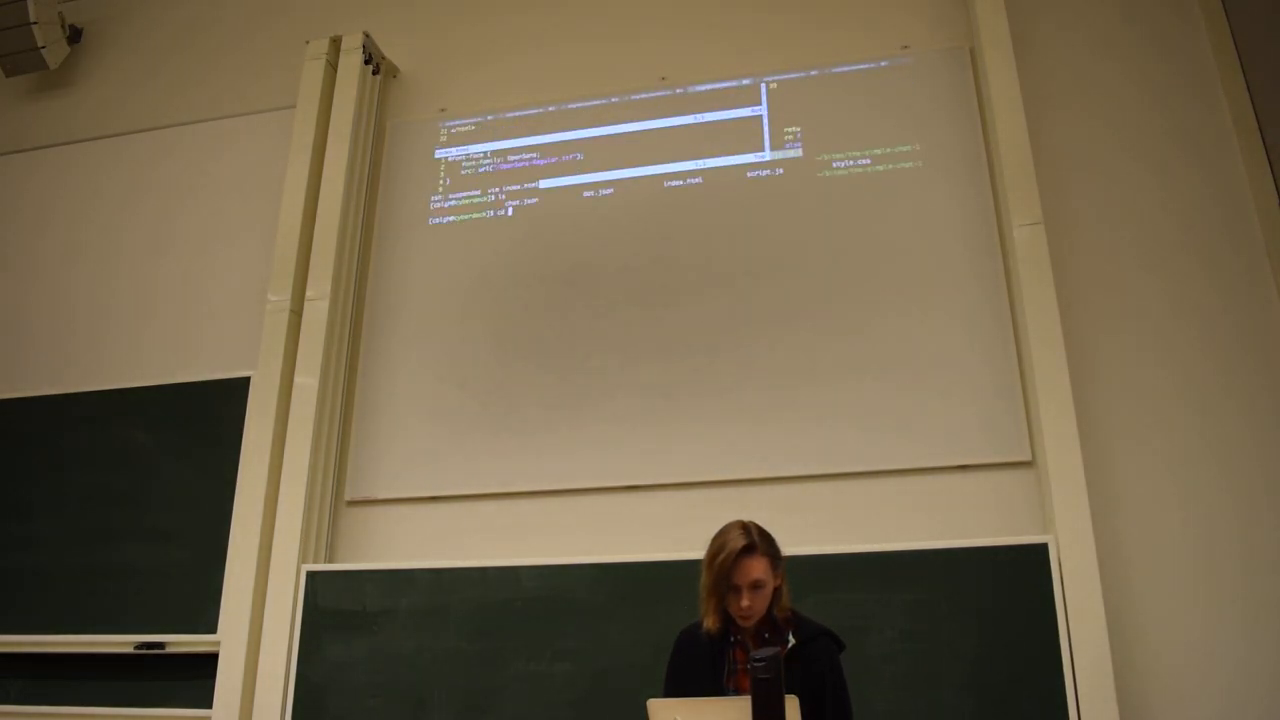
Change into the ../the-simple-chat-i directory.
type("cd ../the-simple-chat-i")
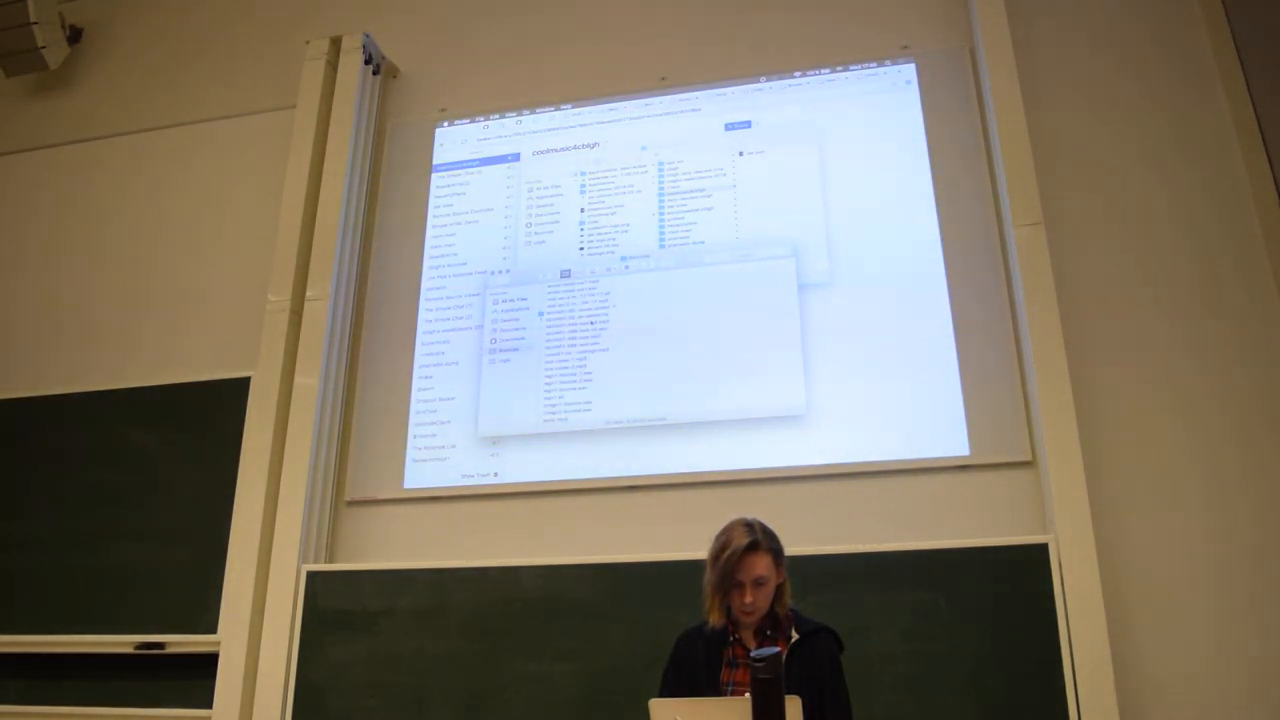
Browse into the coolmusic4cblgh folder in Finder to list its files.
left_click(570, 319)
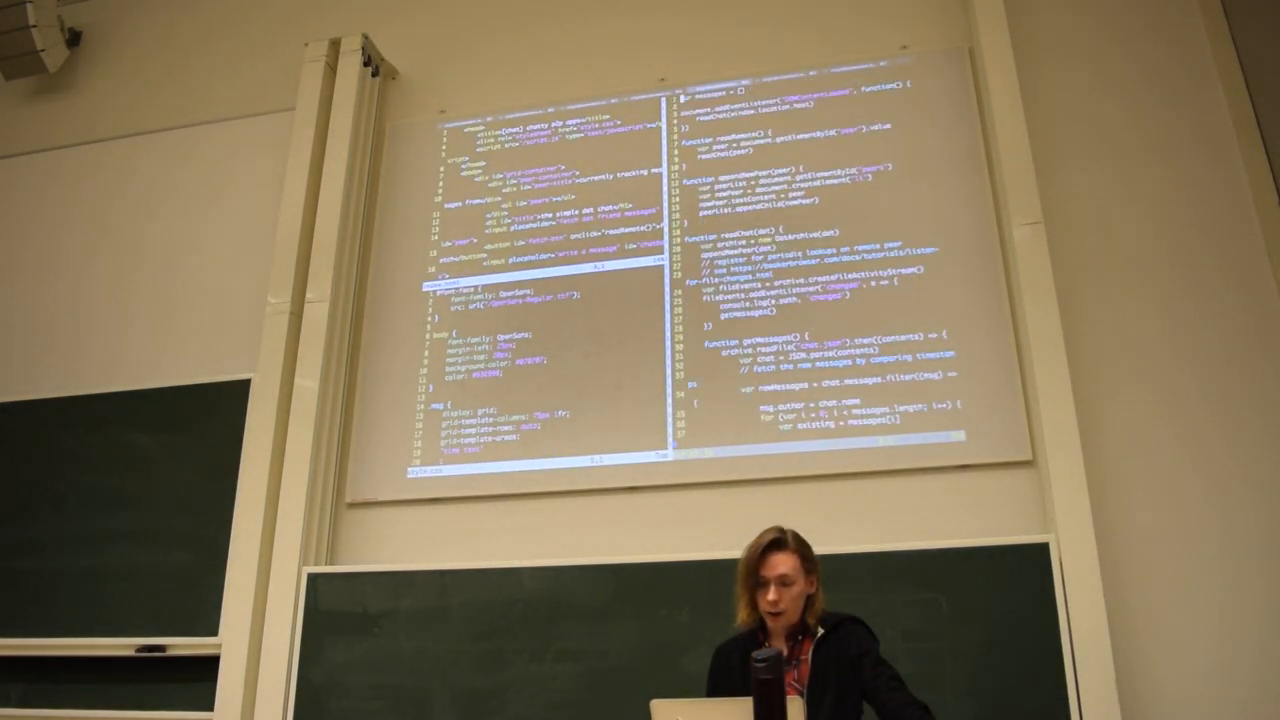
Scroll app.js past inputHandler to handleCommand, reaching Bot at line 450.
scroll("down", 3)
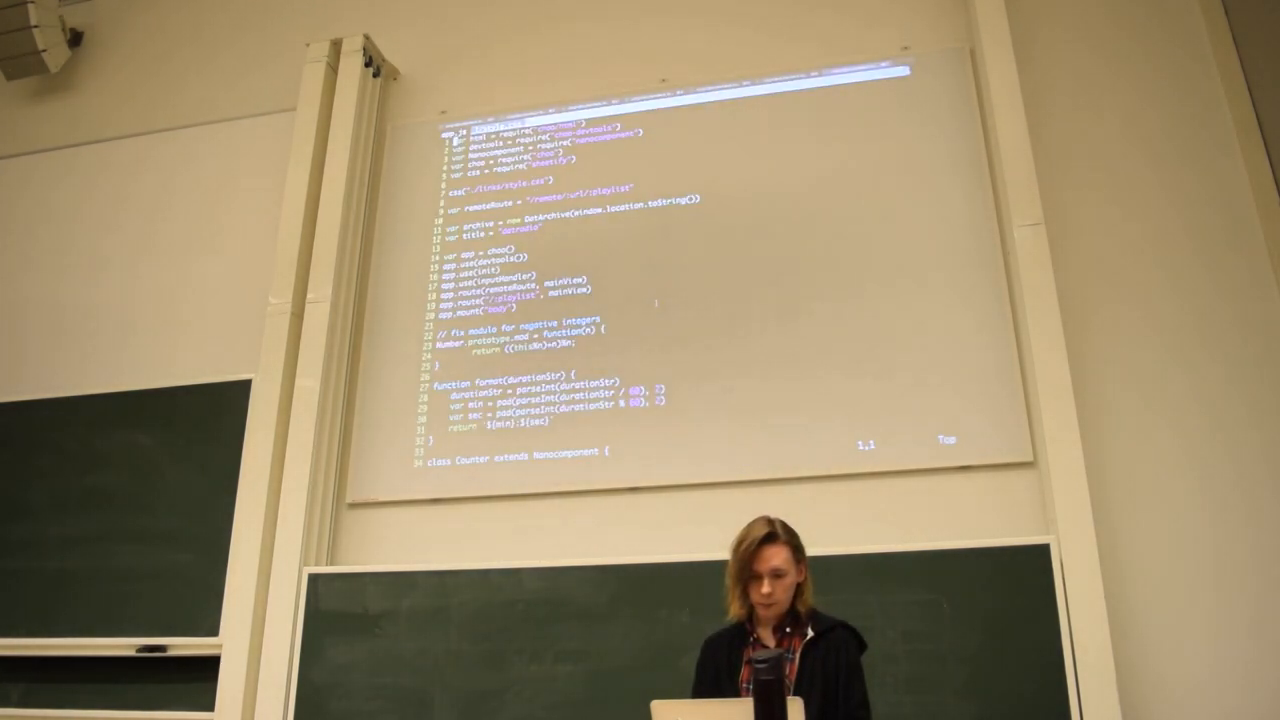
scroll("down", 3)
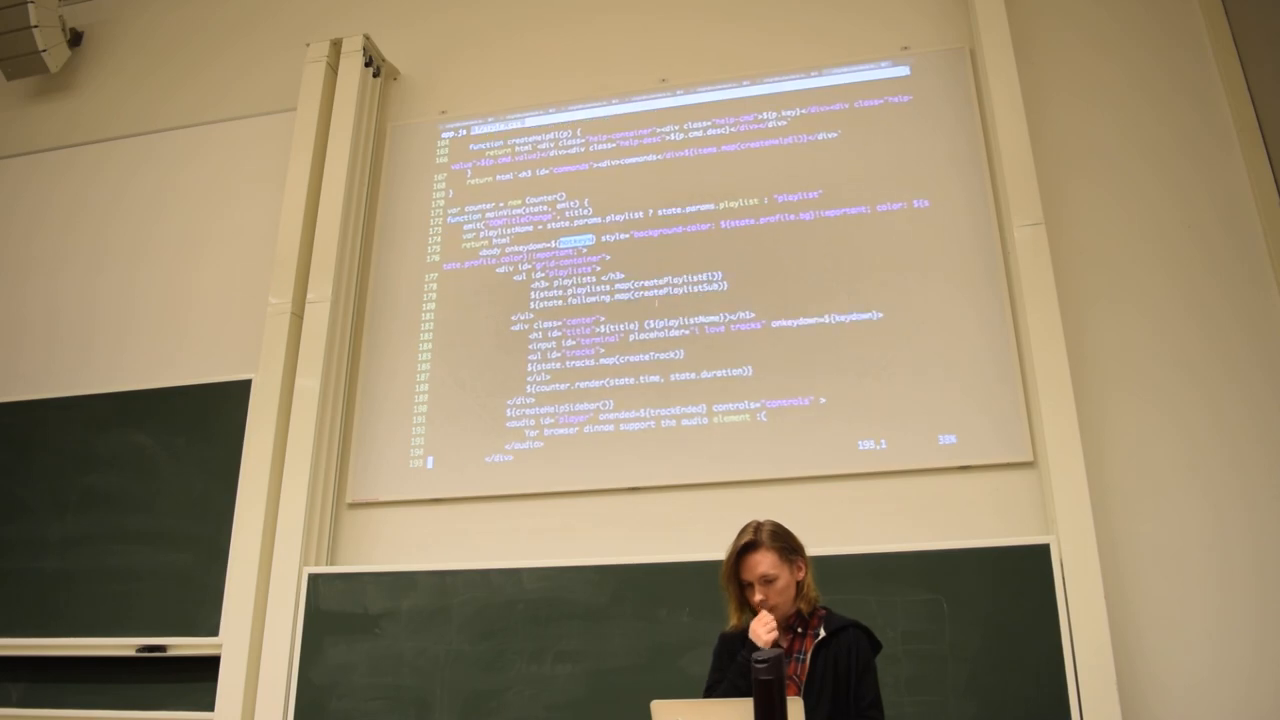
scroll("down", 3)
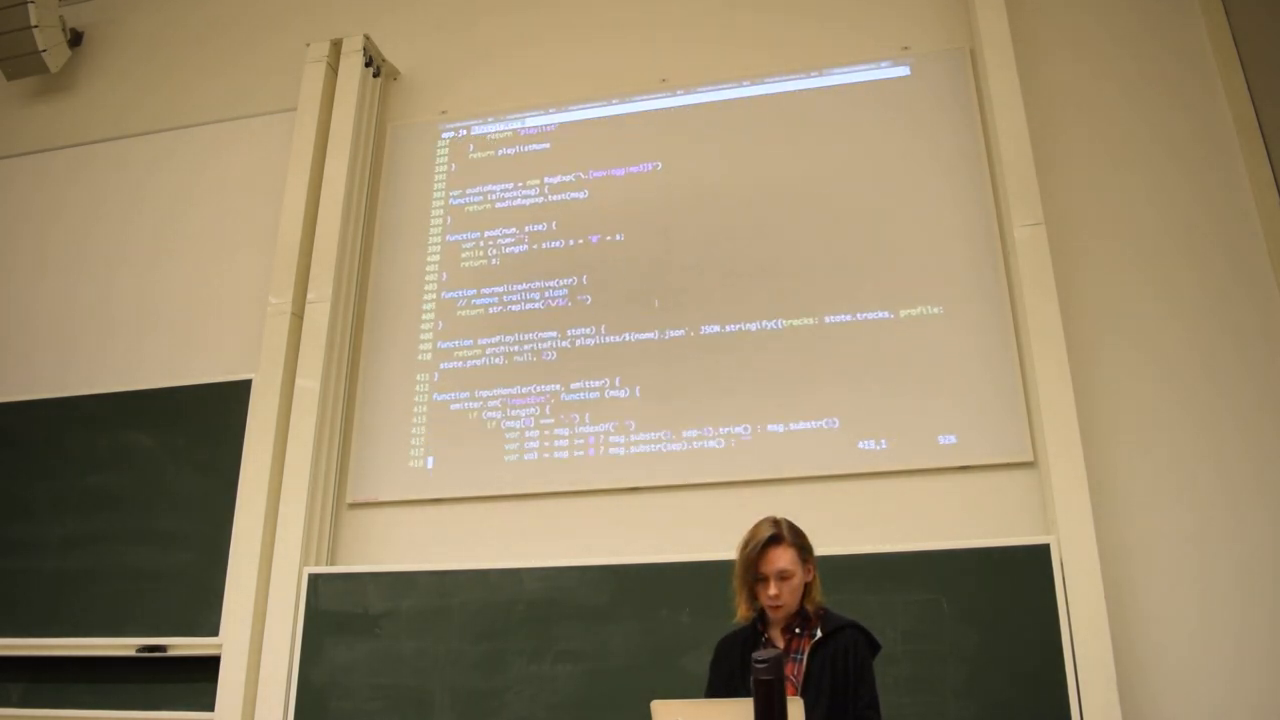
scroll("down", 3)
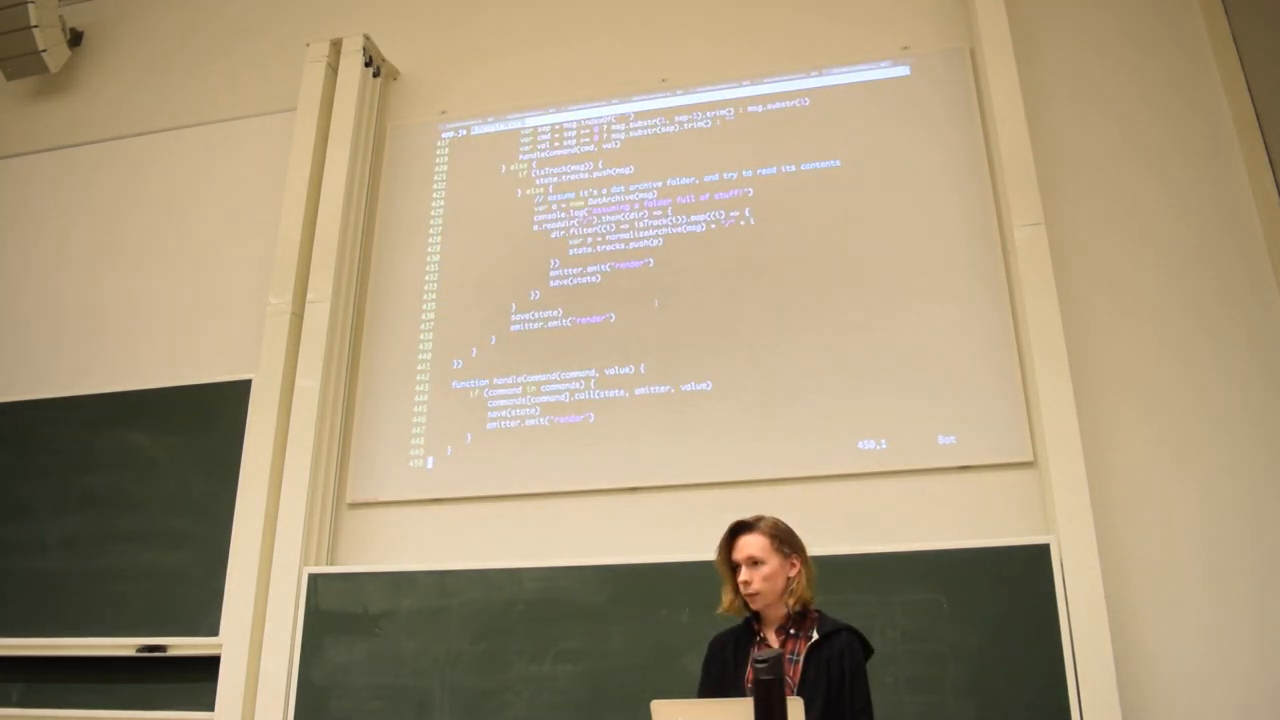